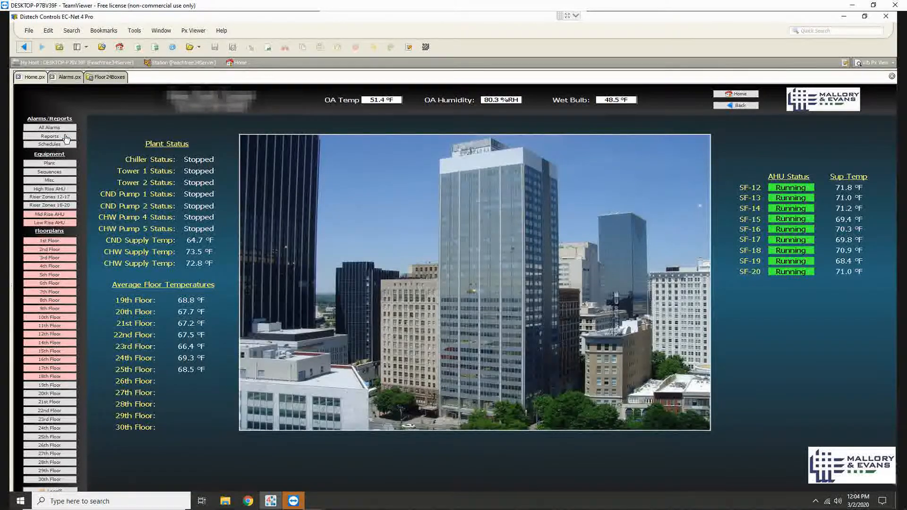
Step: Open the Reports page from the Alarms/Reports navigation entry
{"action": "left_click", "coordinate": [49, 136]}
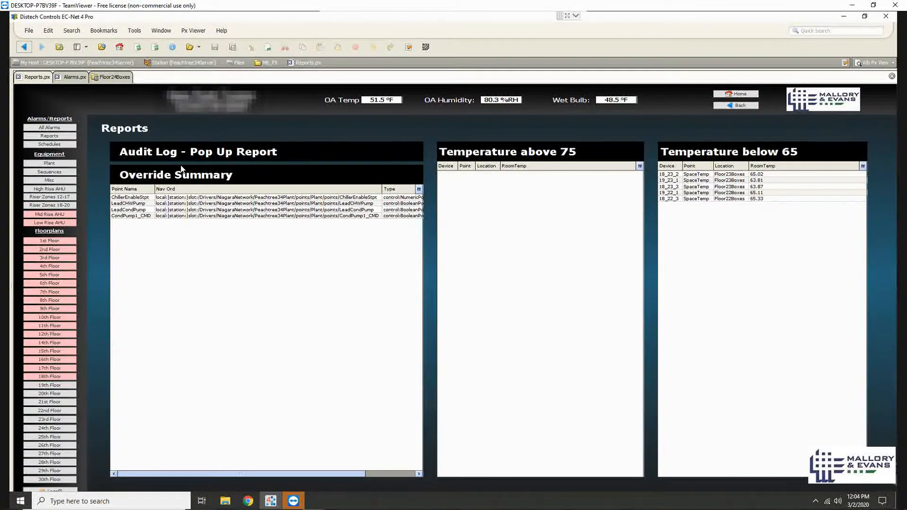
{"action": "mouse_move", "coordinate": [590, 162]}
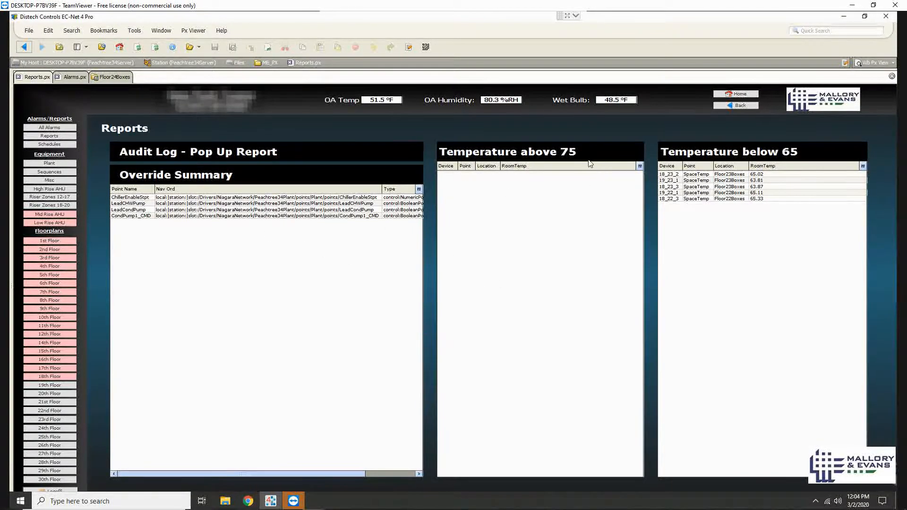
{"action": "mouse_move", "coordinate": [566, 160]}
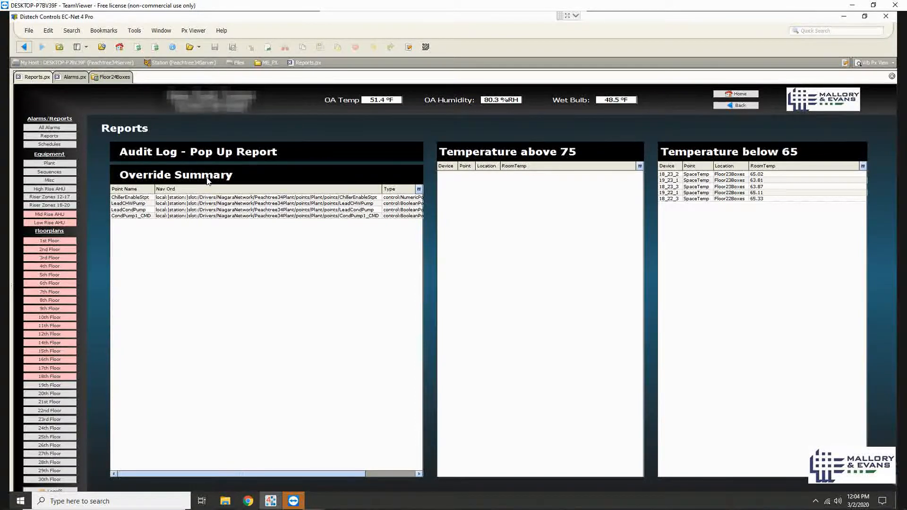
{"action": "mouse_move", "coordinate": [203, 232]}
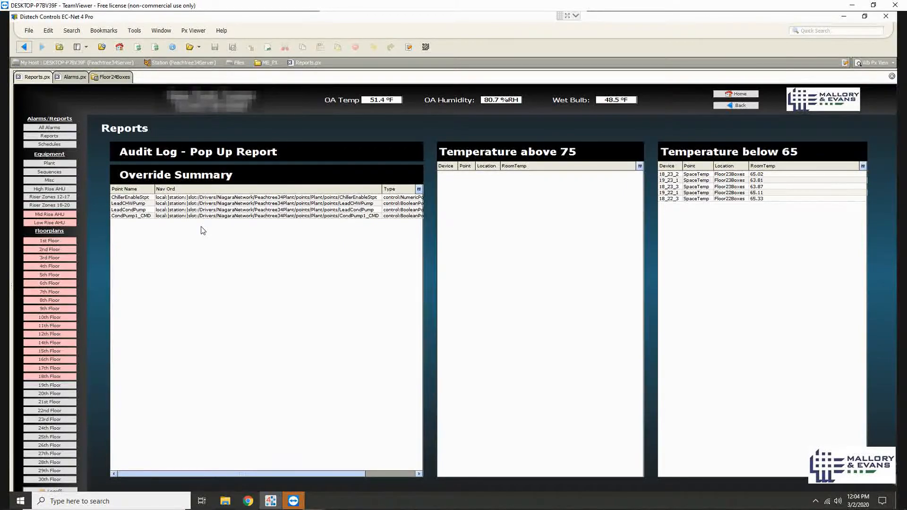
{"action": "mouse_move", "coordinate": [46, 166]}
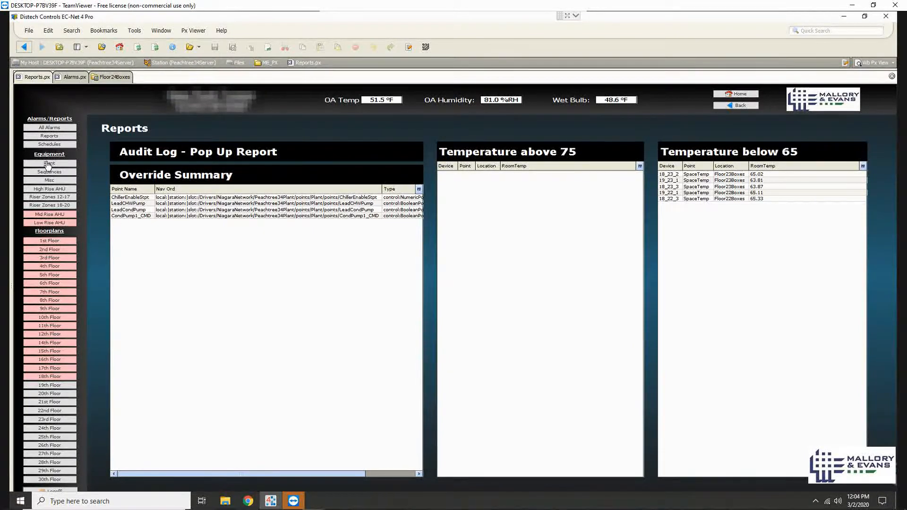
Step: Open the Plant equipment graphic and select the CND Pump 1 Command value
{"action": "left_click", "coordinate": [49, 163]}
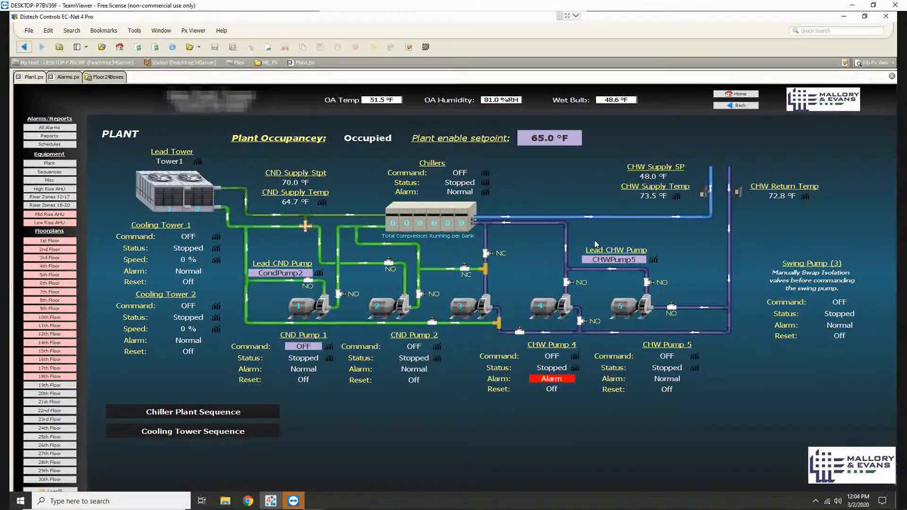
{"action": "left_click", "coordinate": [303, 346]}
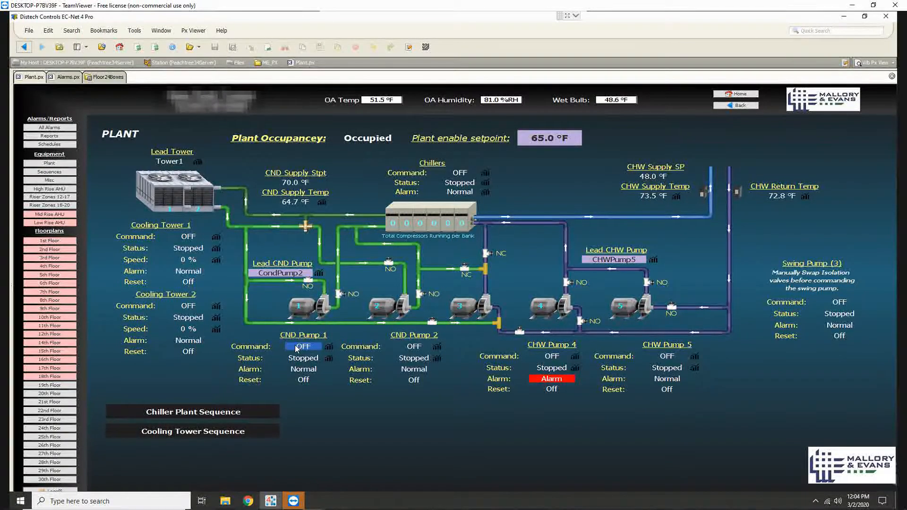
{"action": "mouse_move", "coordinate": [283, 273]}
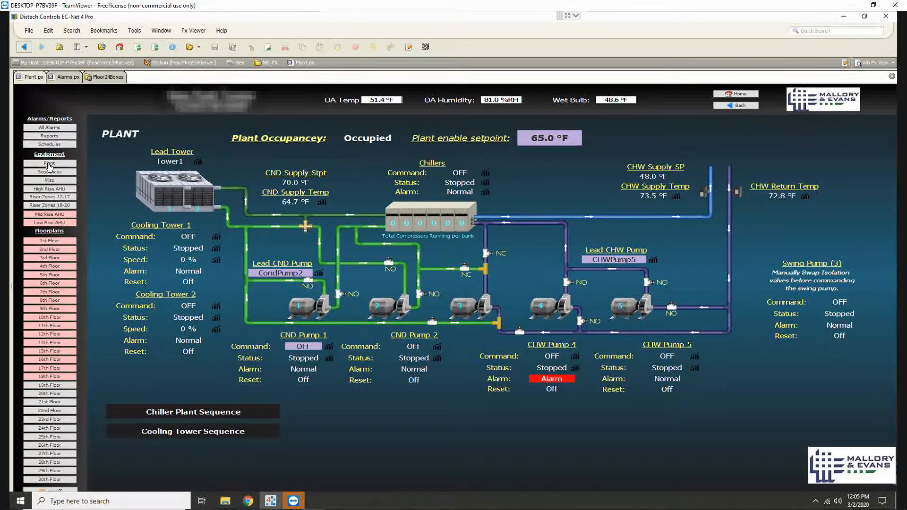
Step: Show the Audit Log for the Last 7 Days and select the most recent record
{"action": "left_click", "coordinate": [49, 136]}
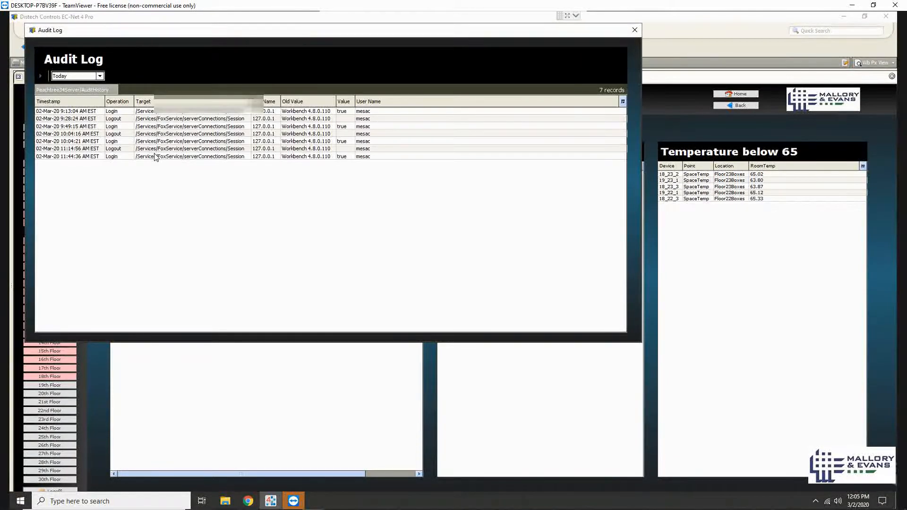
{"action": "left_click", "coordinate": [98, 76]}
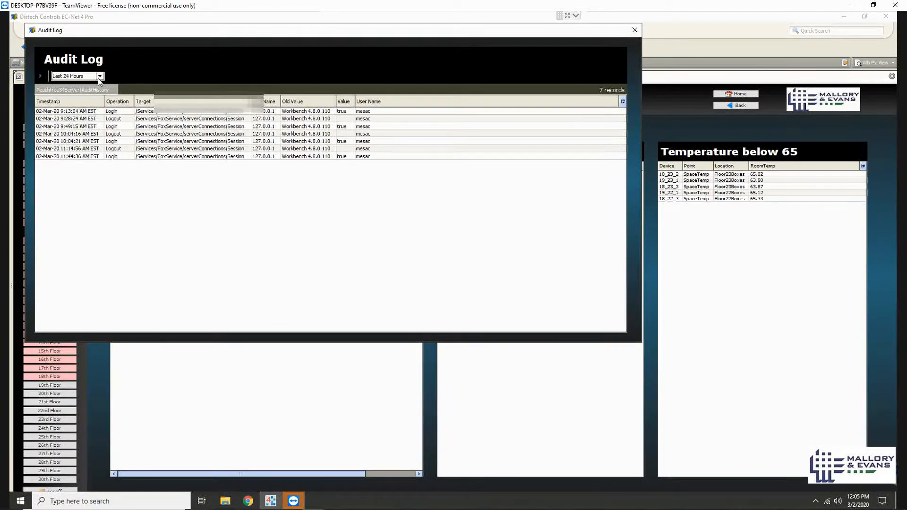
{"action": "left_click", "coordinate": [98, 76]}
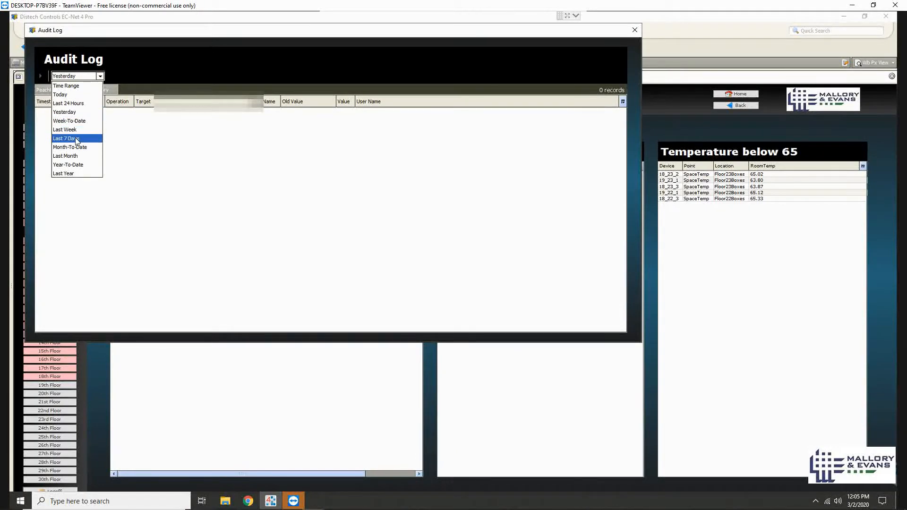
{"action": "left_click", "coordinate": [66, 138]}
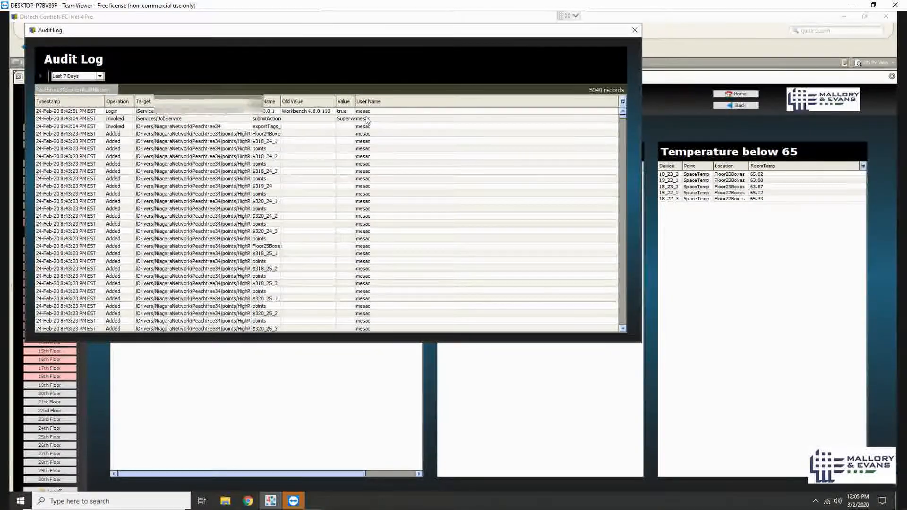
{"action": "left_click", "coordinate": [202, 141]}
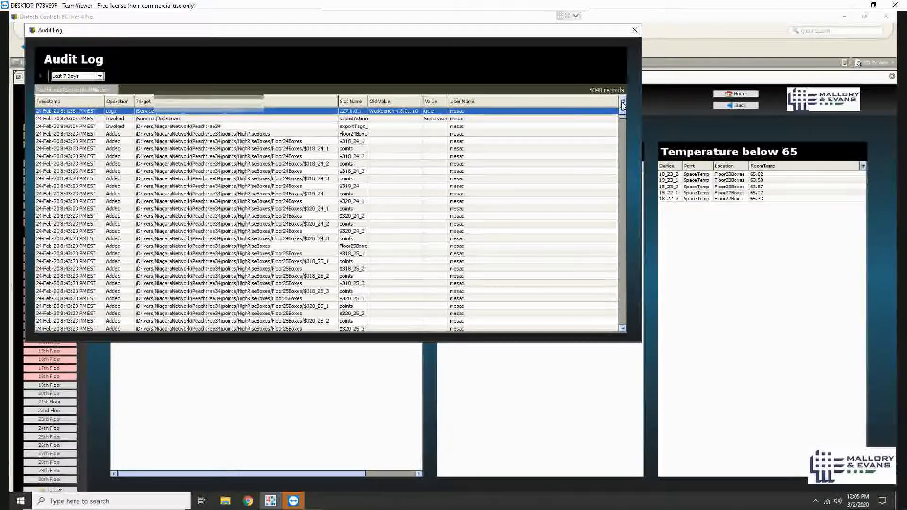
Step: Start exporting the audit table to a file and browse for a save location
{"action": "left_click", "coordinate": [622, 102]}
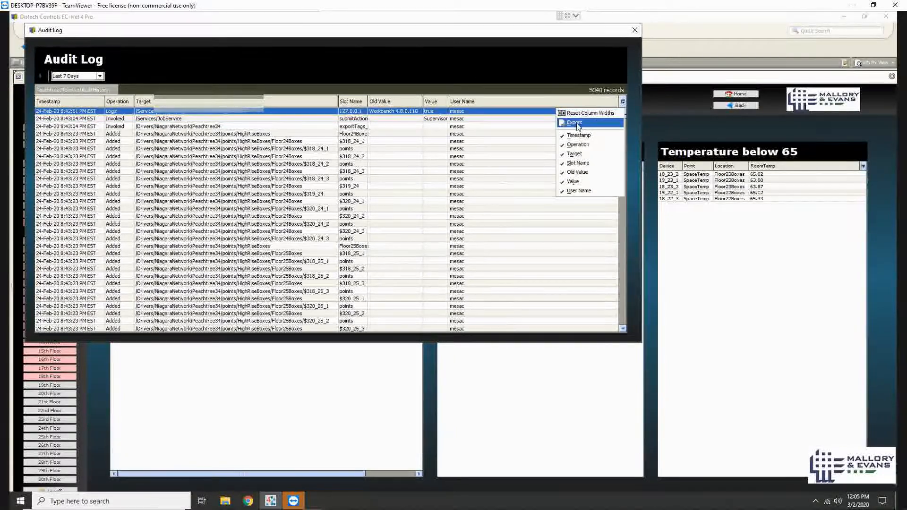
{"action": "left_click", "coordinate": [574, 122]}
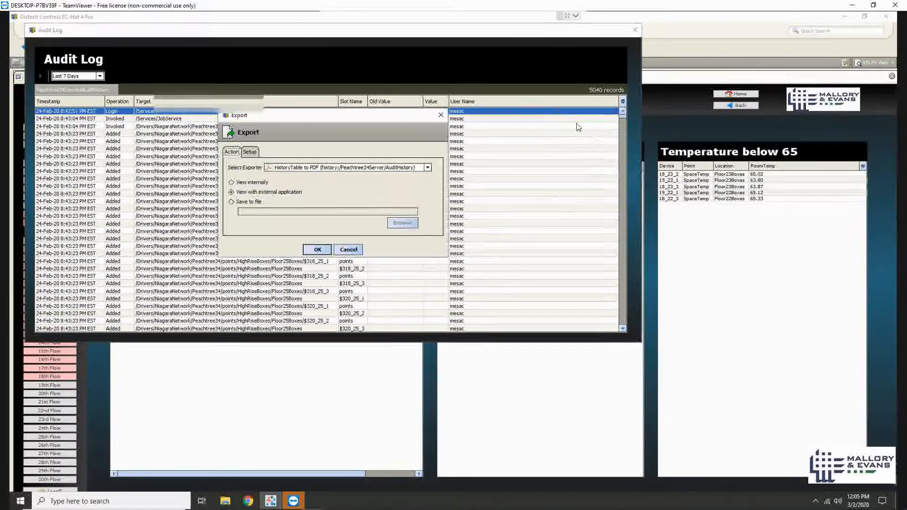
{"action": "left_click", "coordinate": [231, 202]}
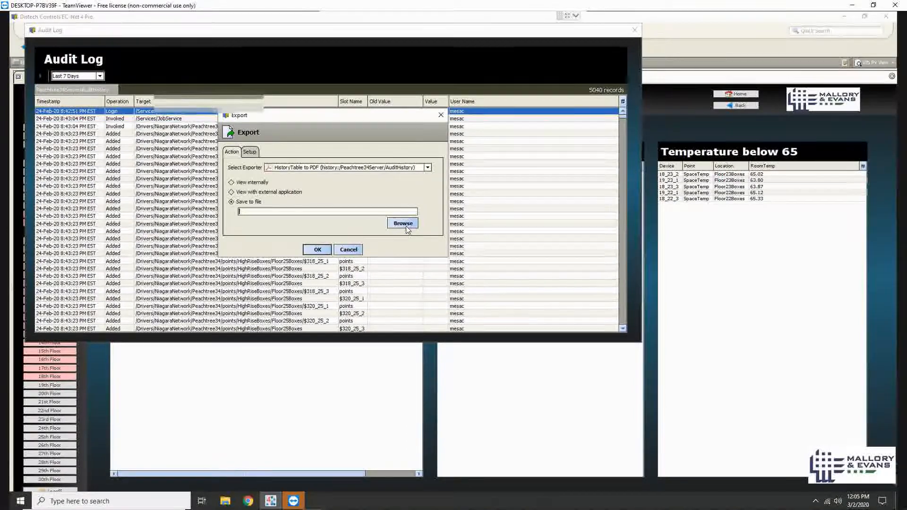
{"action": "left_click", "coordinate": [403, 223]}
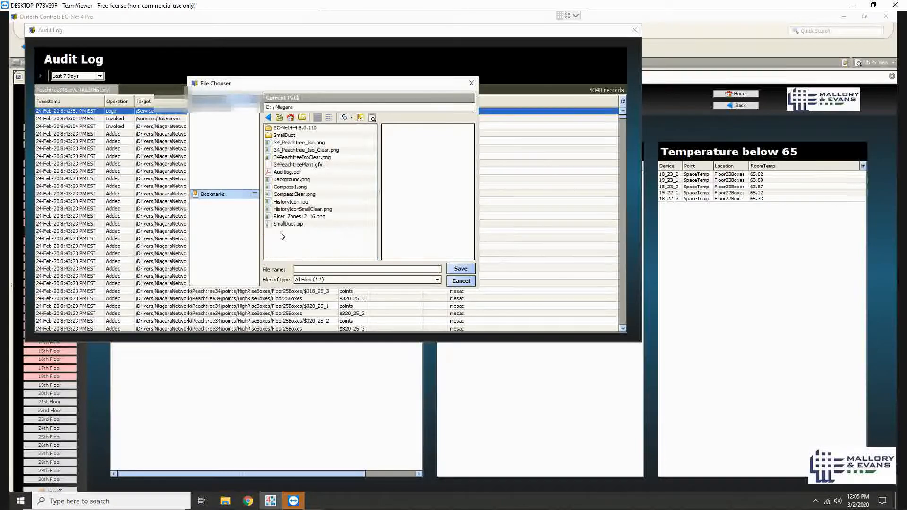
Step: Save the export as Audit.pdf in C:/Niagara and run it
{"action": "left_click", "coordinate": [368, 269]}
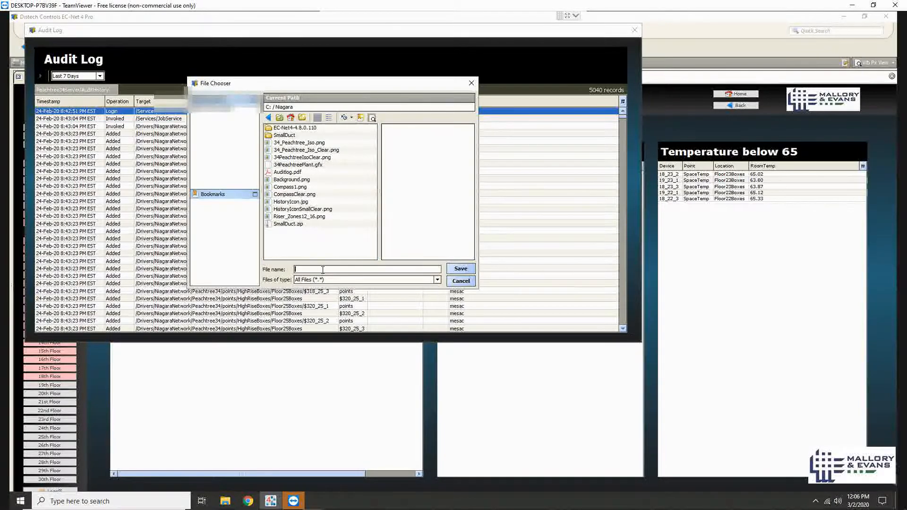
{"action": "type", "text": "Audit.pdf"}
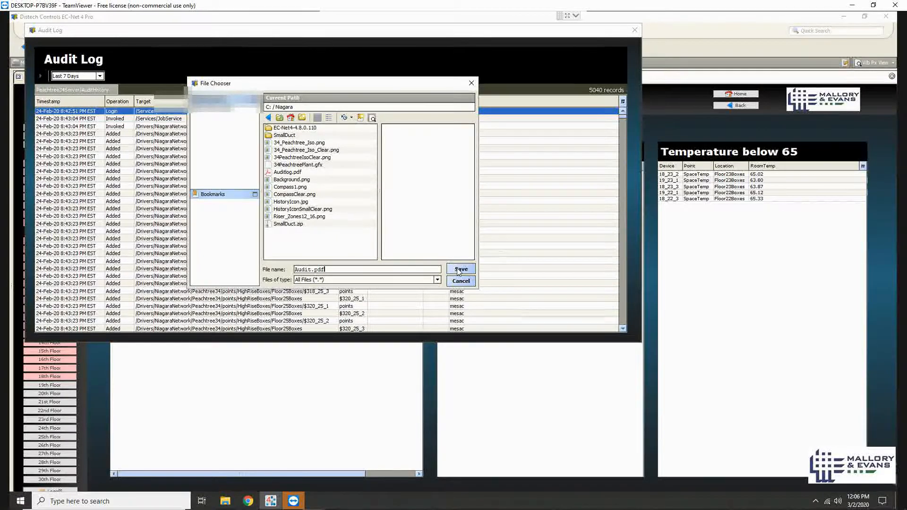
{"action": "left_click", "coordinate": [461, 269]}
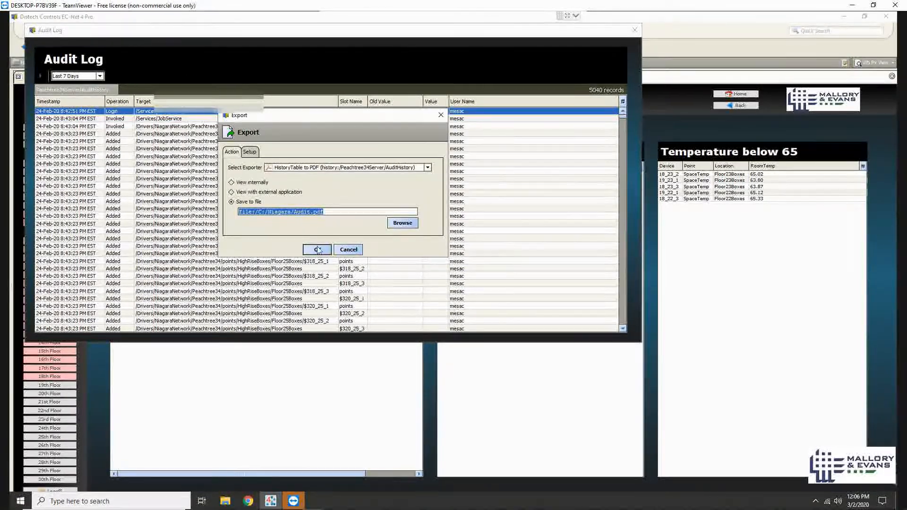
{"action": "left_click", "coordinate": [316, 249]}
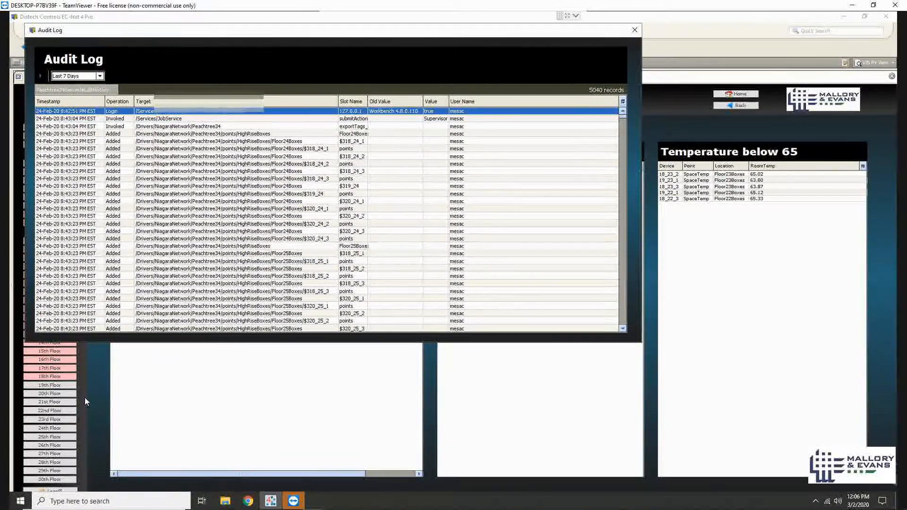
{"action": "mouse_move", "coordinate": [205, 247]}
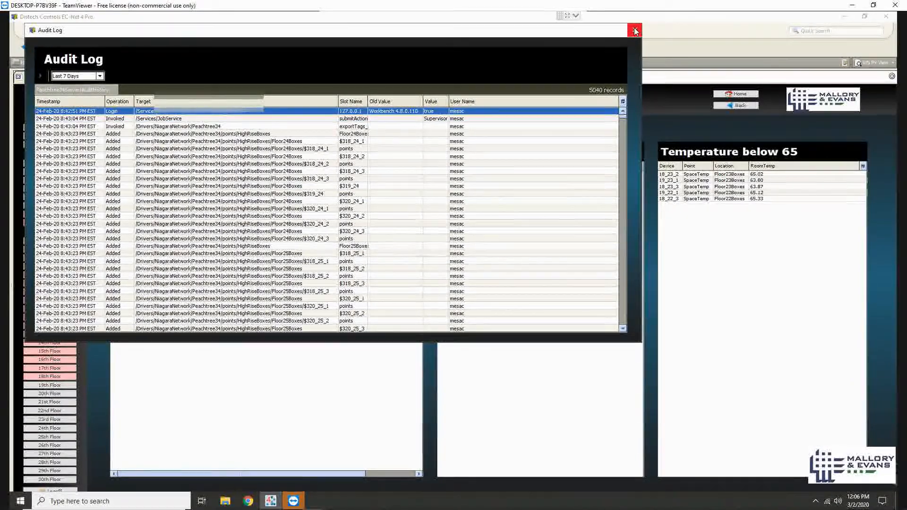
{"action": "mouse_move", "coordinate": [635, 30]}
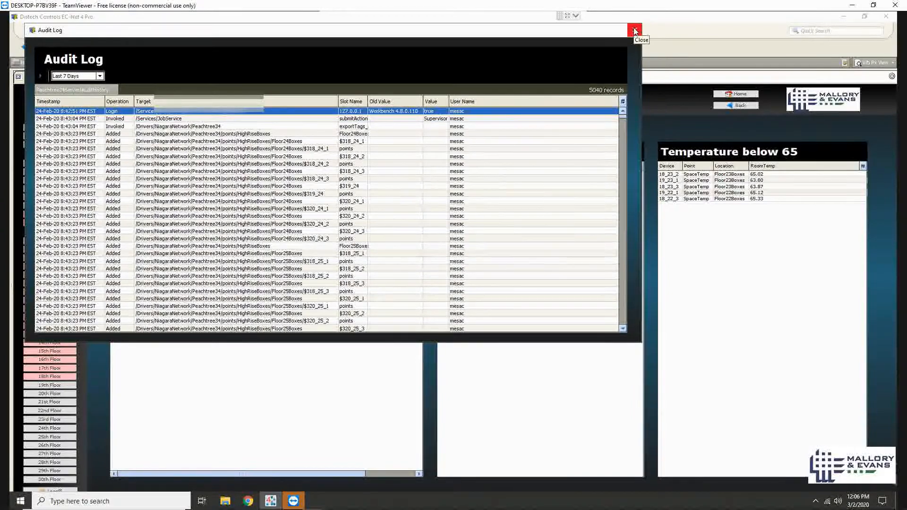